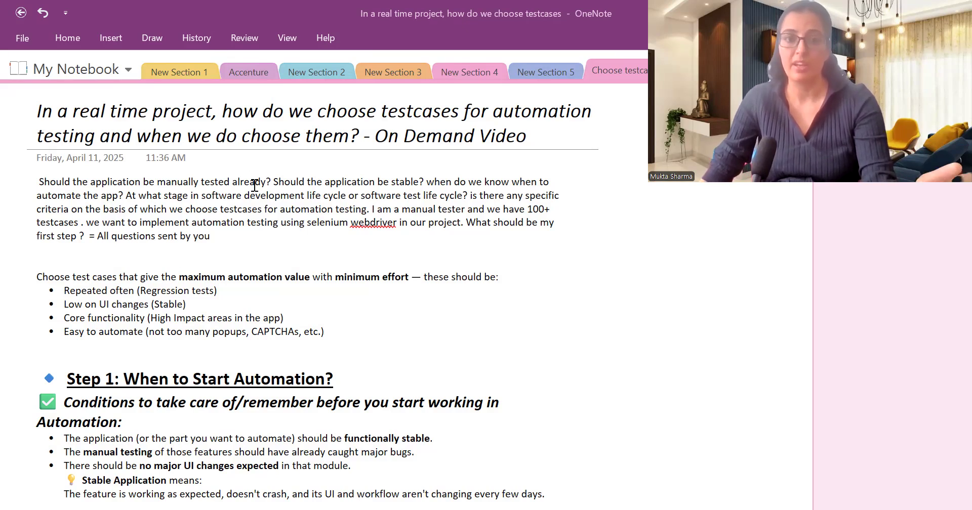
# Scroll past the title to show the opening questions, criteria bullets and Step 1.
pyautogui.scroll(-3)
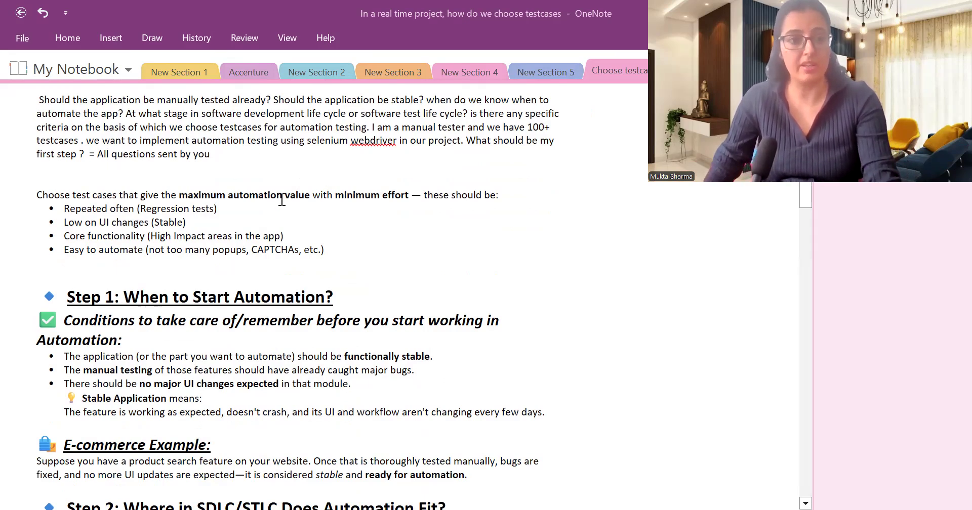
pyautogui.moveTo(349, 213)
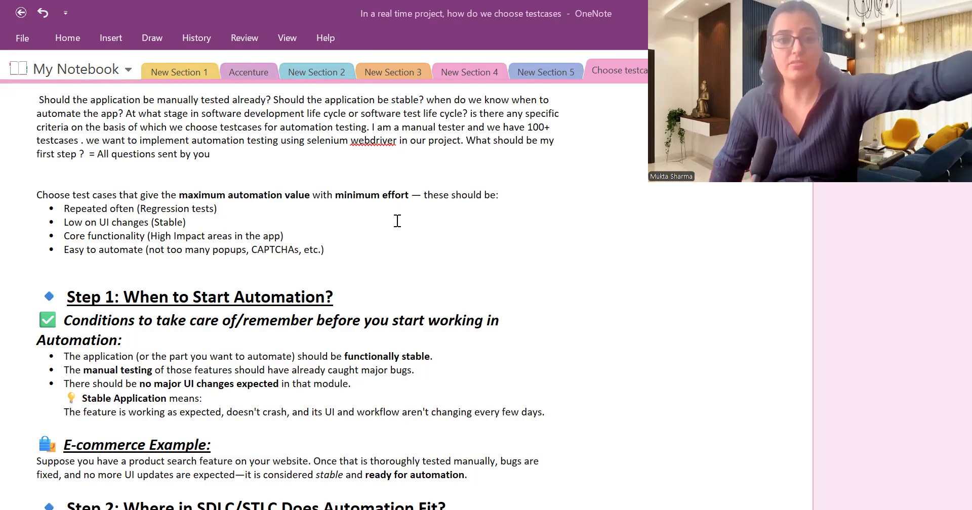
pyautogui.moveTo(279, 283)
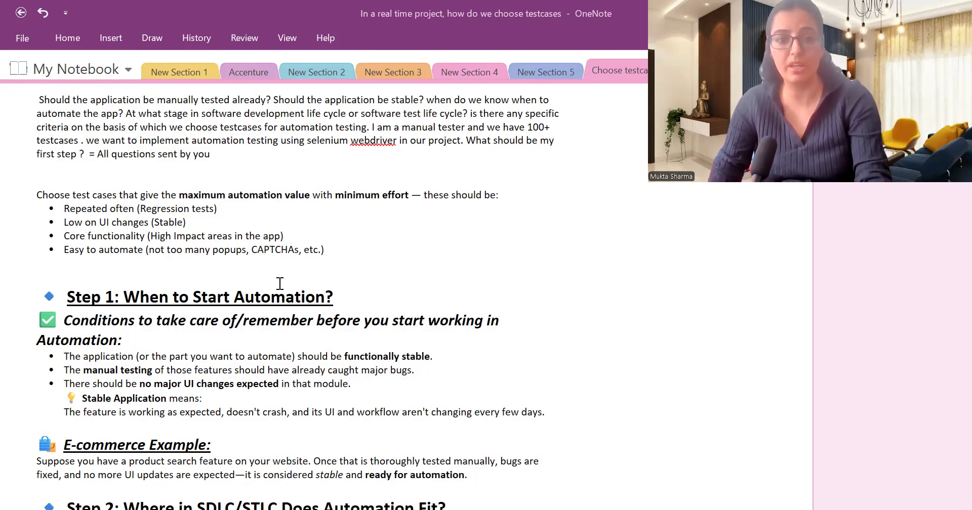
pyautogui.moveTo(395, 257)
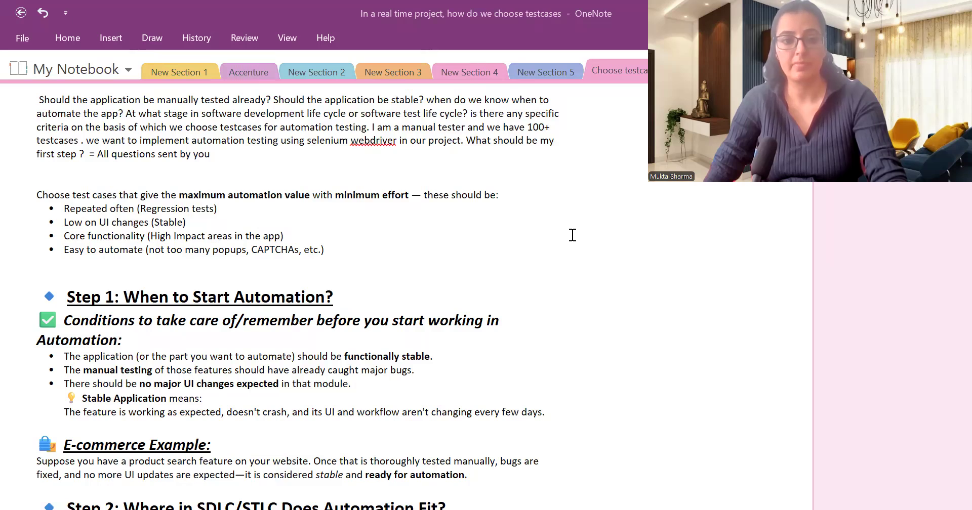
pyautogui.moveTo(523, 245)
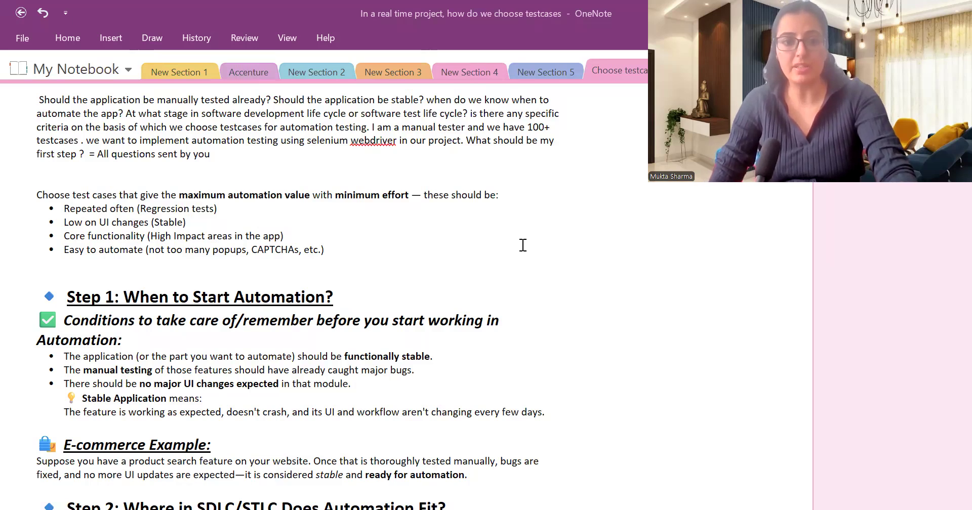
# Scroll down to the E-commerce Example, Step 2 and the Step 3 criteria table.
pyautogui.scroll(-3)
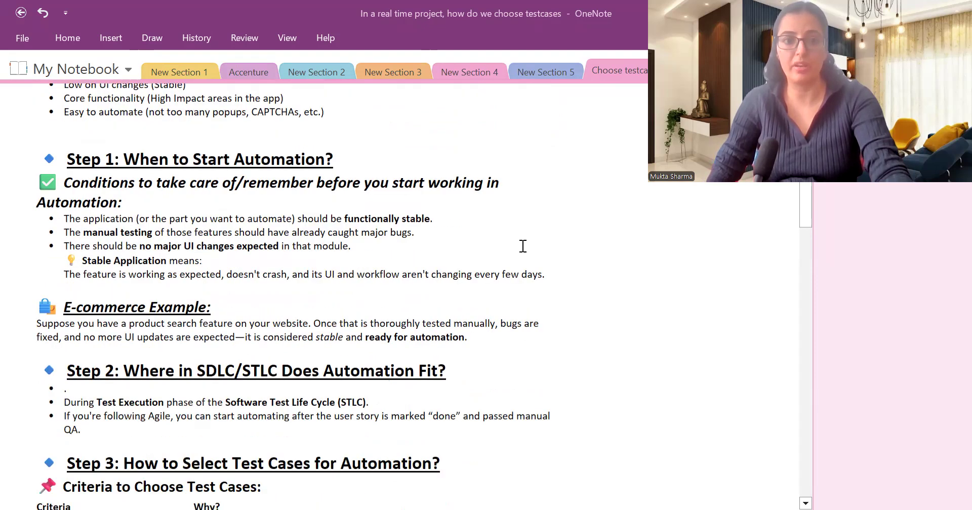
pyautogui.scroll(-3)
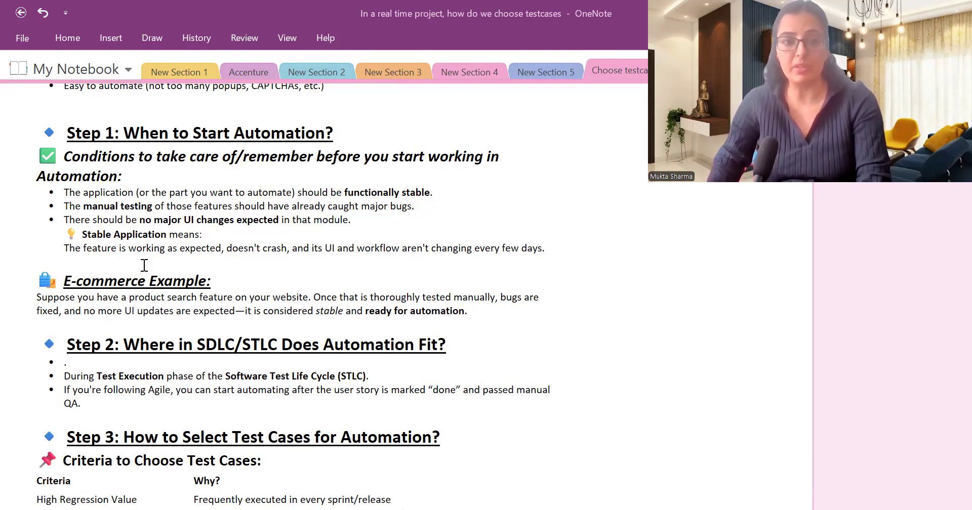
pyautogui.moveTo(259, 259)
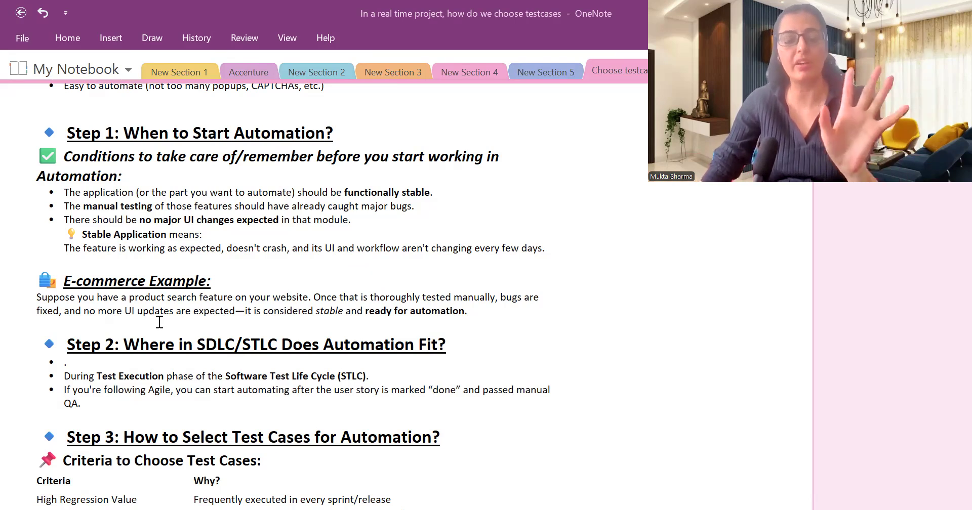
pyautogui.scroll(-3)
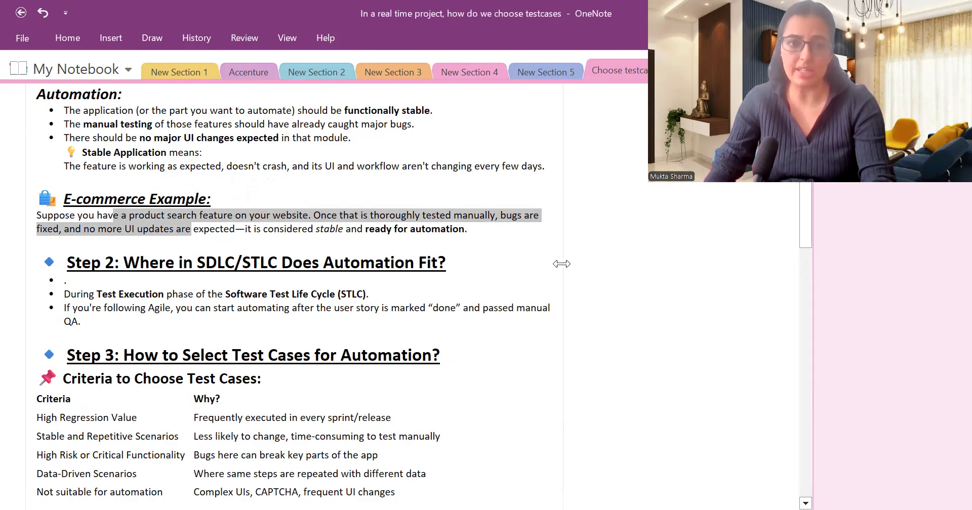
# Scroll down to the start of the e-commerce test case shortlist with its login row.
pyautogui.scroll(-3)
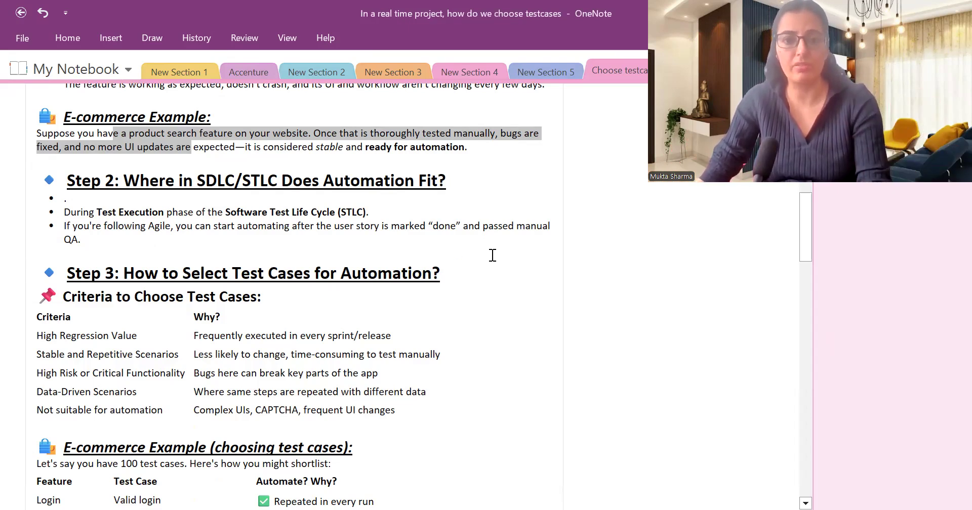
# Scroll down to show all five shortlist rows, login to contact form, and the Step 4 heading.
pyautogui.scroll(-3)
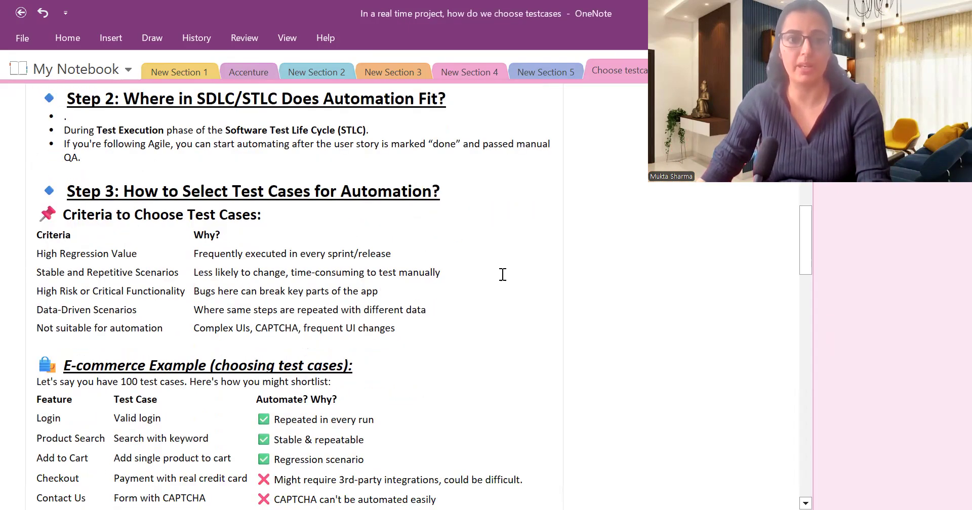
pyautogui.moveTo(462, 240)
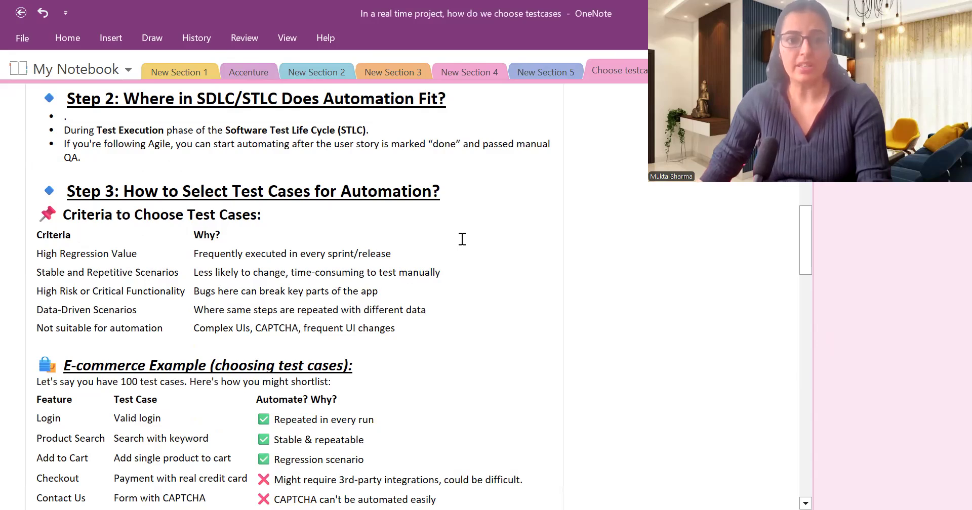
pyautogui.scroll(-3)
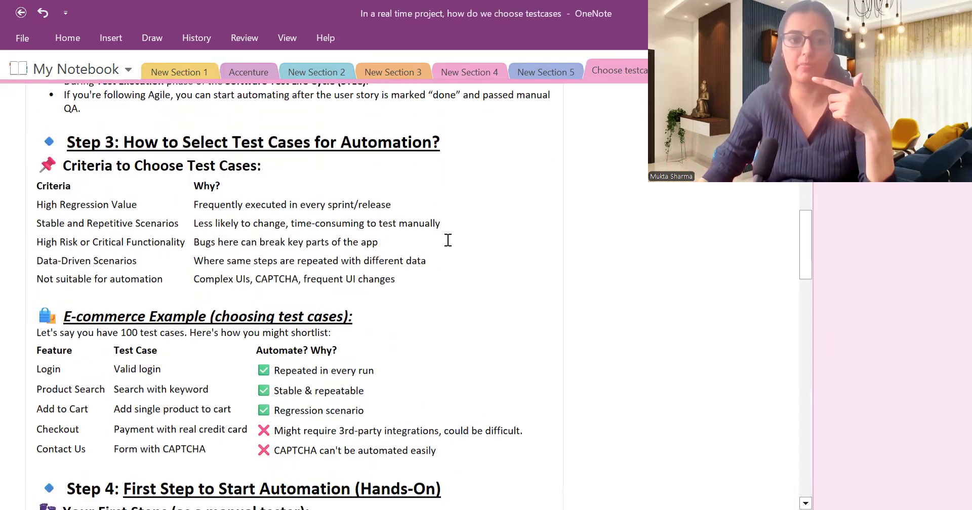
pyautogui.scroll(-3)
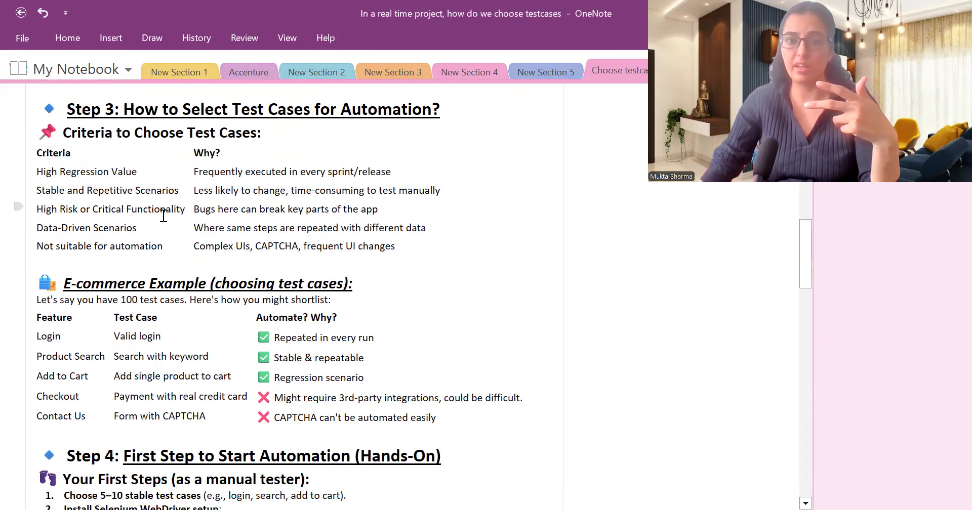
pyautogui.moveTo(158, 216)
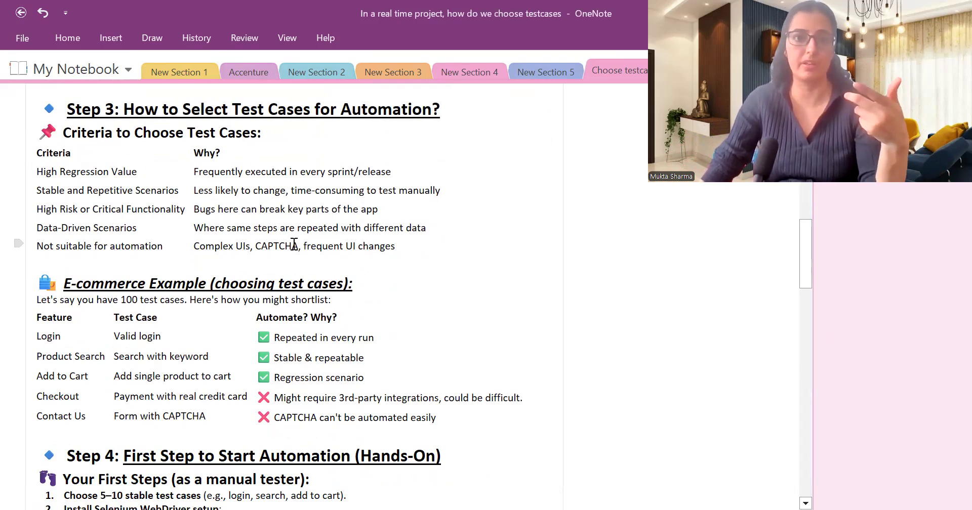
pyautogui.moveTo(89, 276)
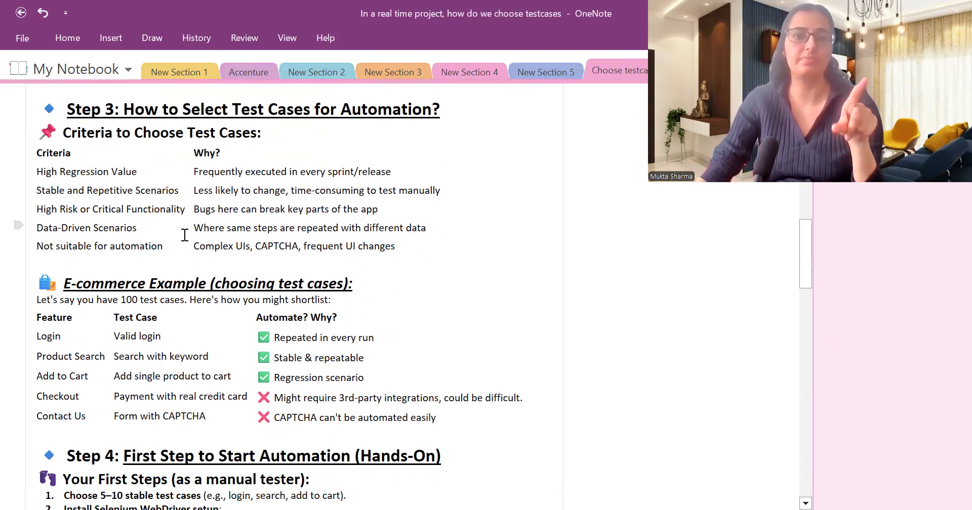
# Scroll to Step 4's five first steps and the Example Test Case: Login Test.
pyautogui.scroll(-3)
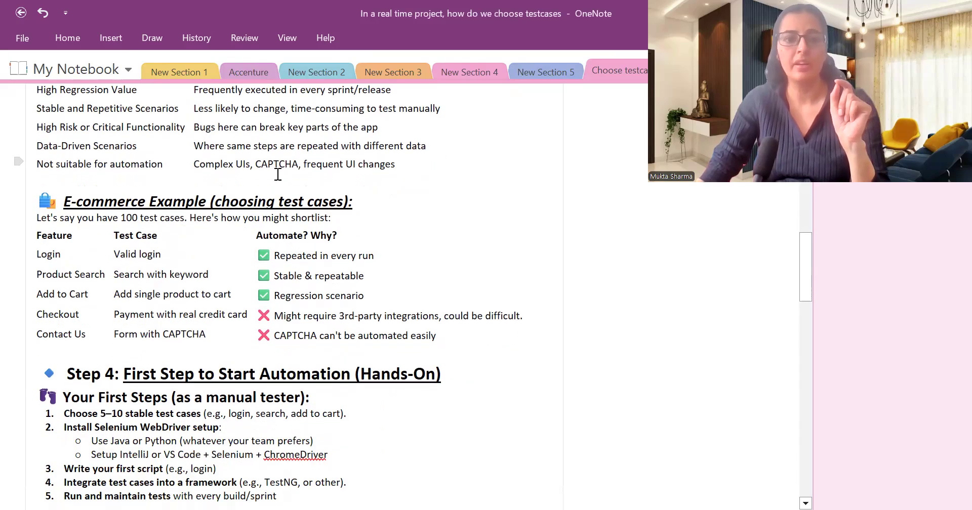
pyautogui.moveTo(368, 186)
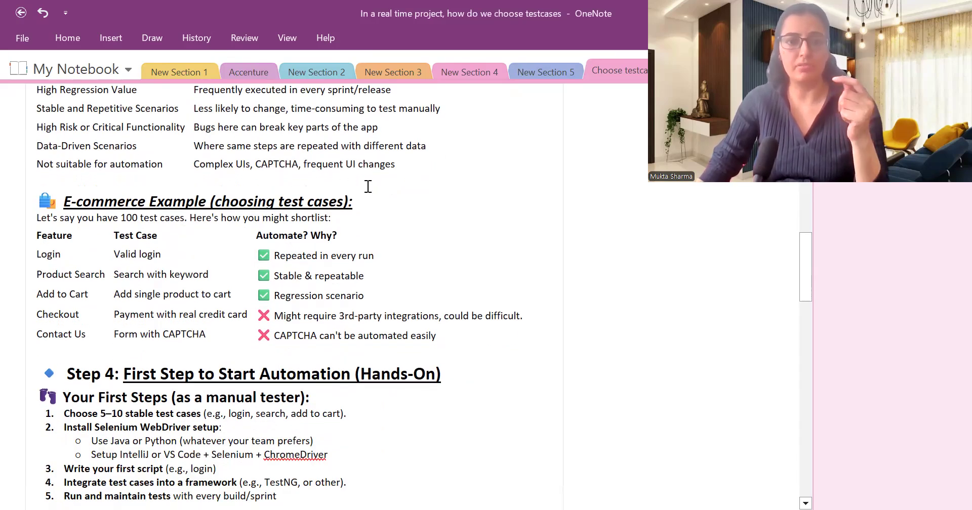
pyautogui.scroll(-3)
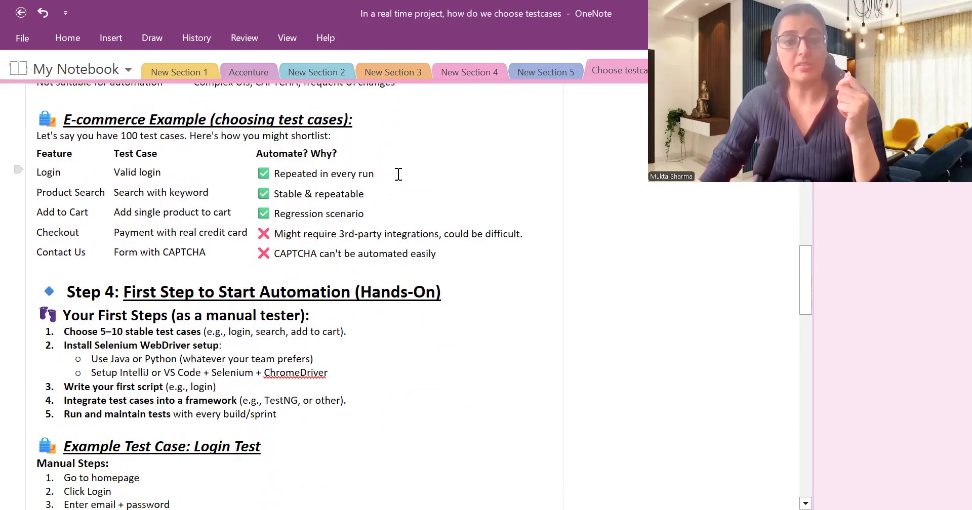
pyautogui.scroll(3)
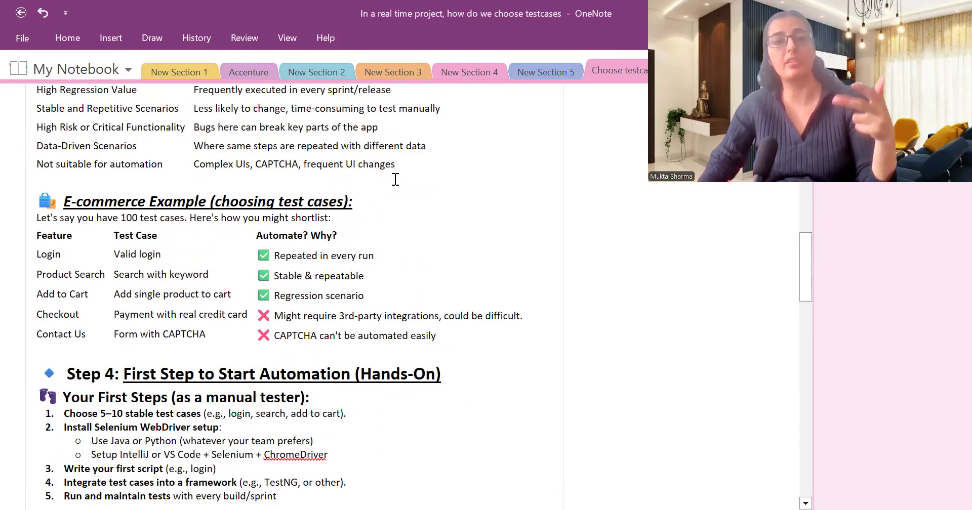
pyautogui.moveTo(527, 271)
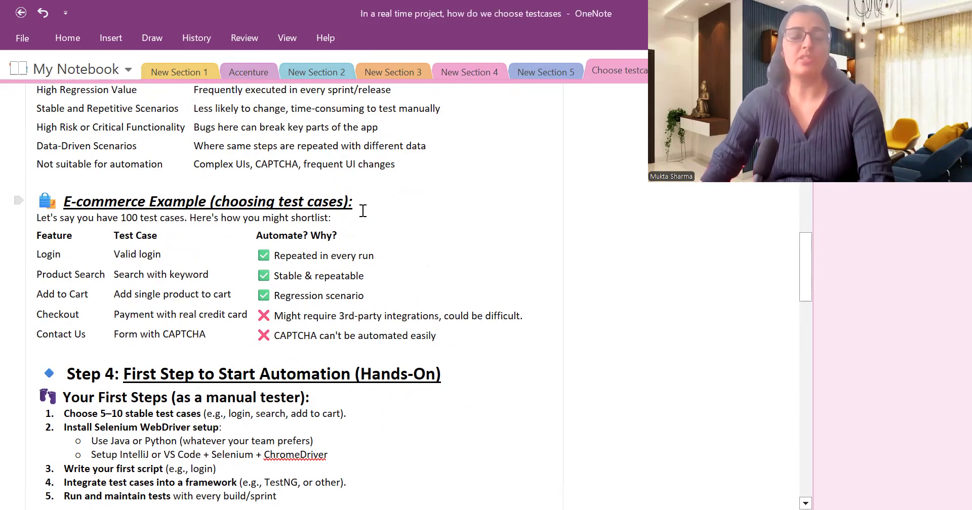
pyautogui.scroll(-3)
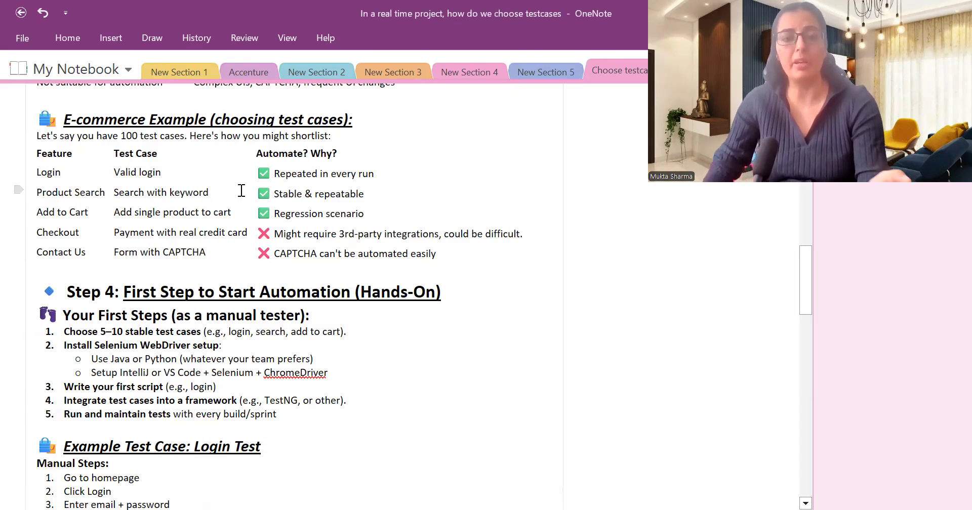
pyautogui.moveTo(139, 257)
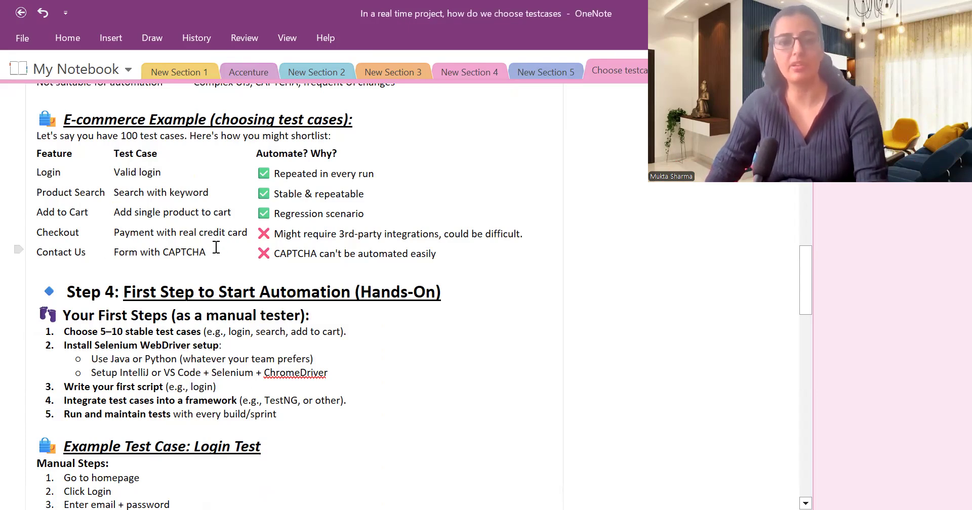
# Scroll down to the Login Test manual steps, its Selenium code and the Checklist heading.
pyautogui.scroll(-3)
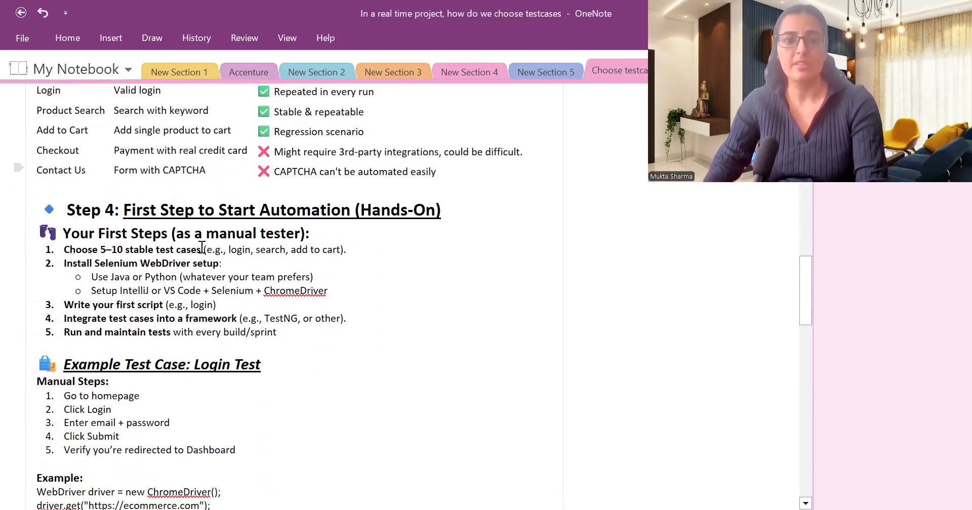
pyautogui.moveTo(424, 257)
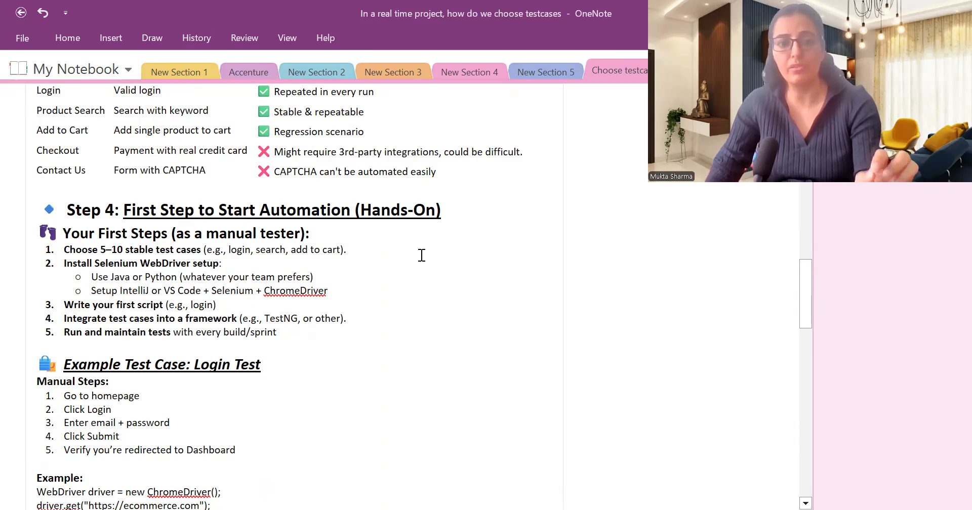
pyautogui.scroll(-3)
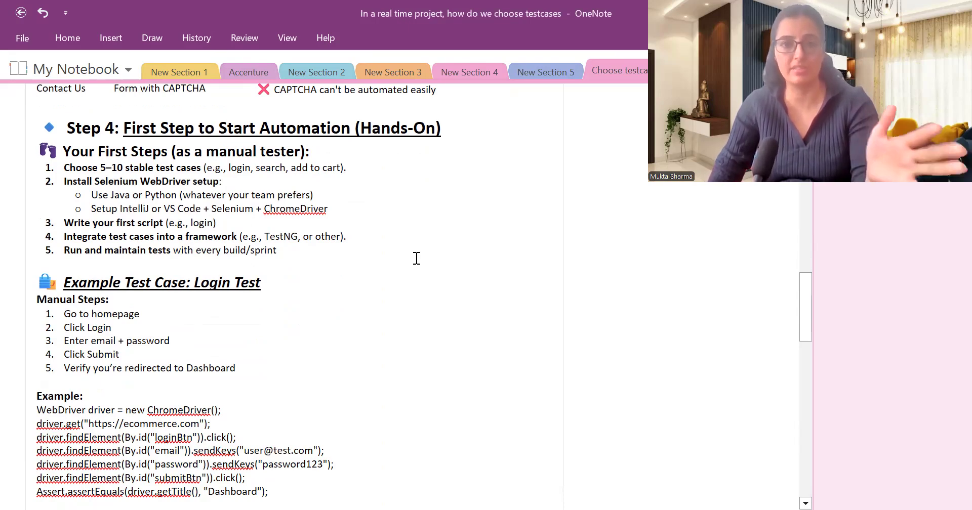
pyautogui.moveTo(263, 209)
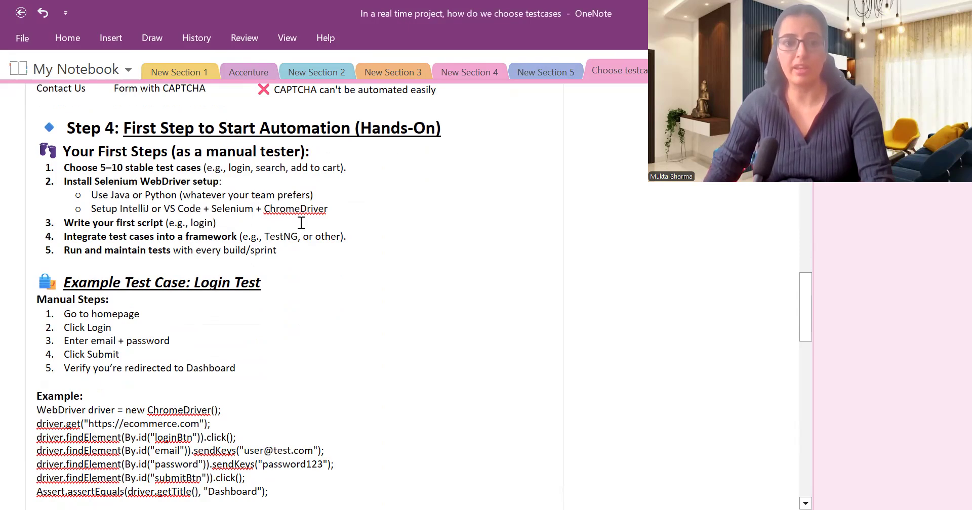
pyautogui.scroll(-3)
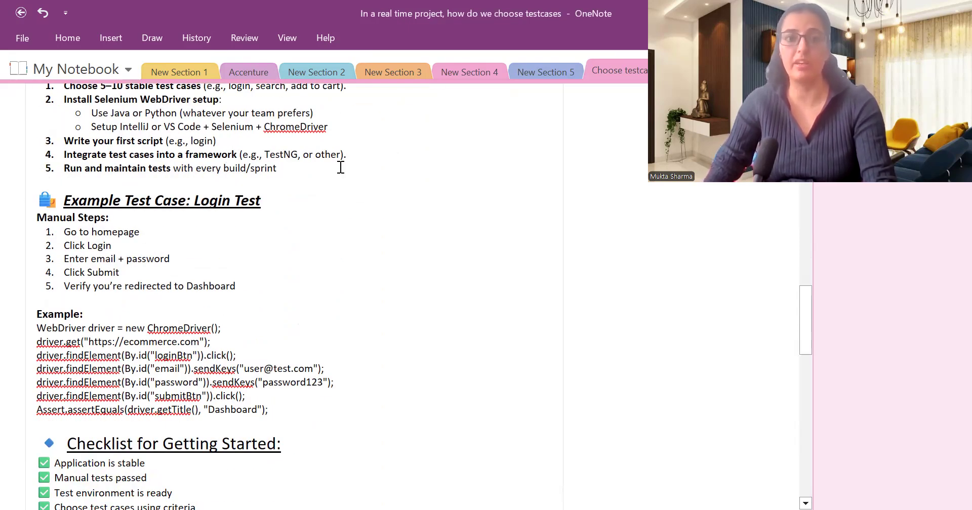
pyautogui.moveTo(343, 197)
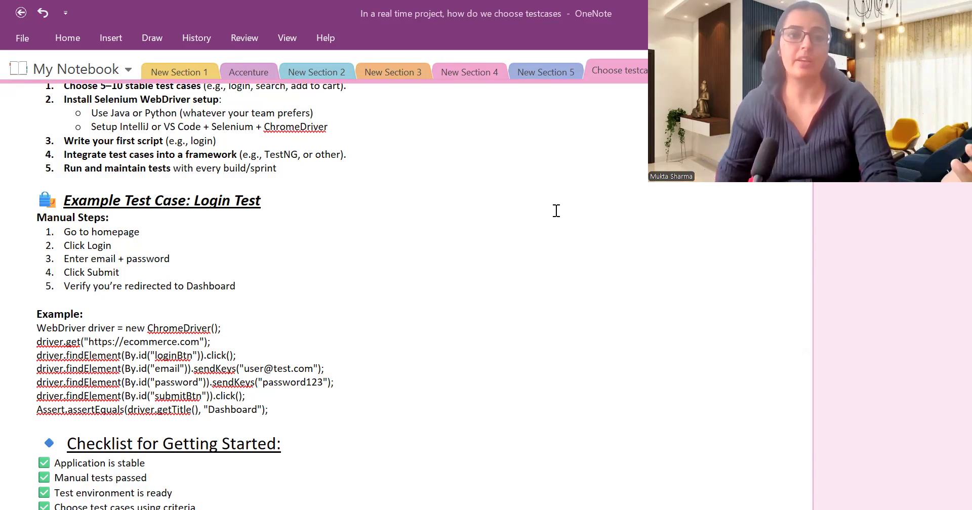
pyautogui.moveTo(496, 215)
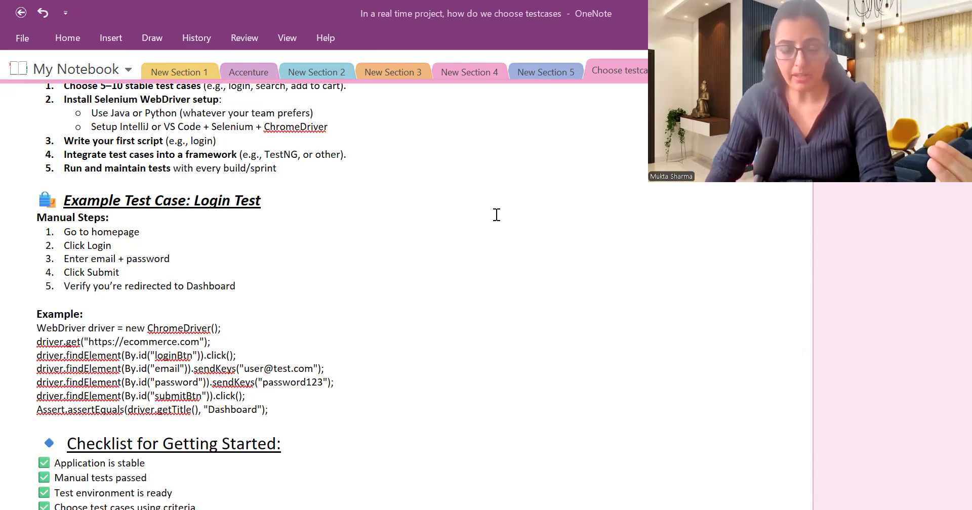
pyautogui.moveTo(508, 255)
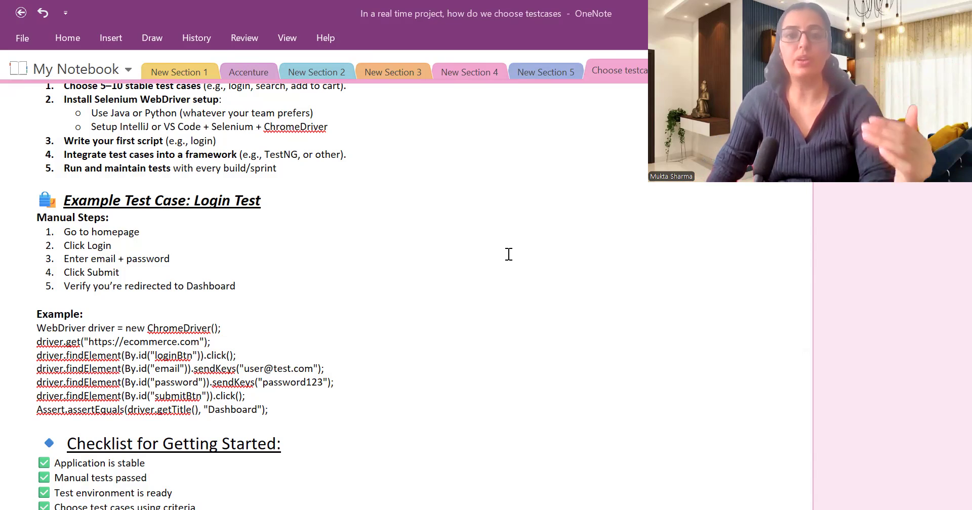
# Scroll to the full seven-item checklist and place the cursor in the code example.
pyautogui.scroll(-3)
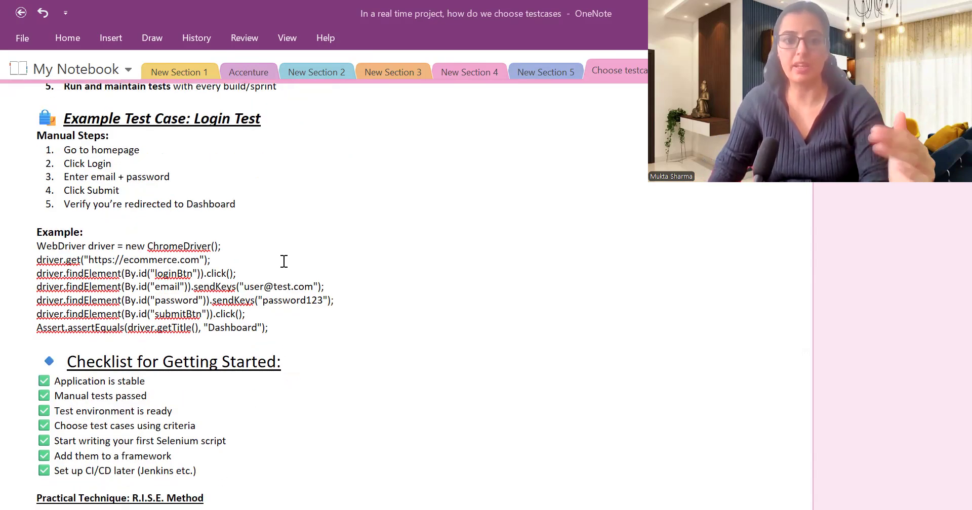
pyautogui.moveTo(448, 180)
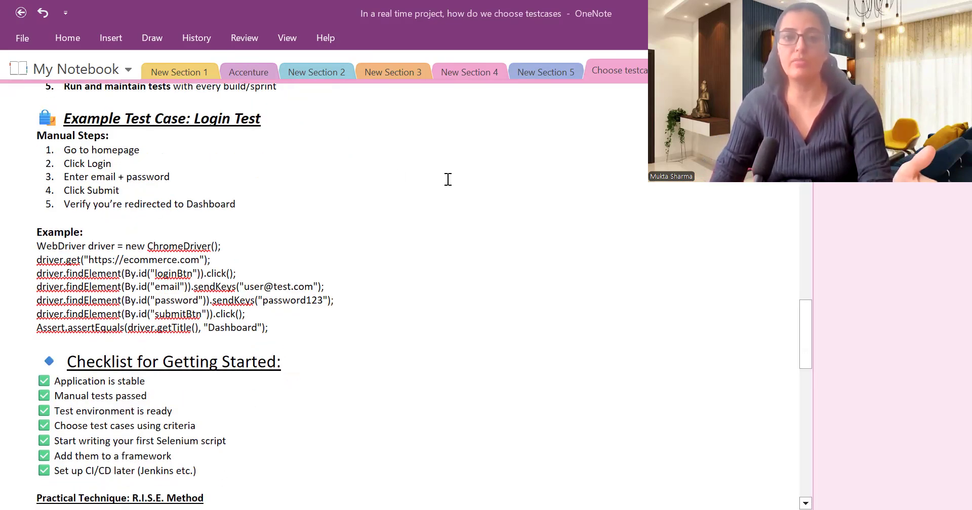
pyautogui.moveTo(90, 230)
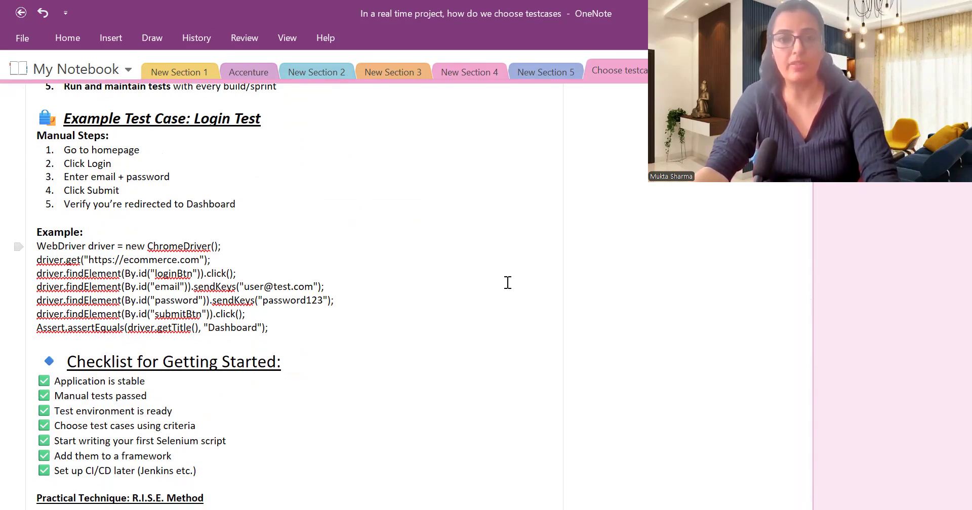
pyautogui.click(236, 273)
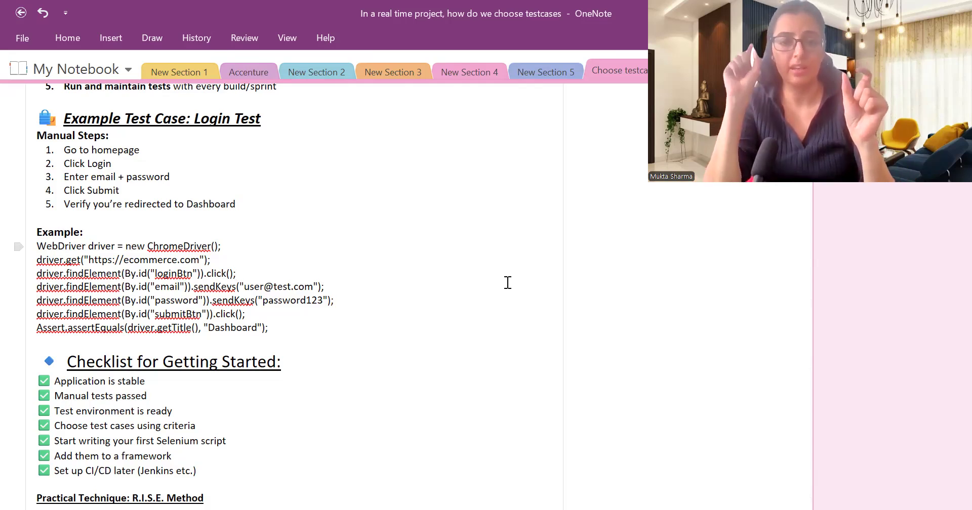
pyautogui.click(236, 273)
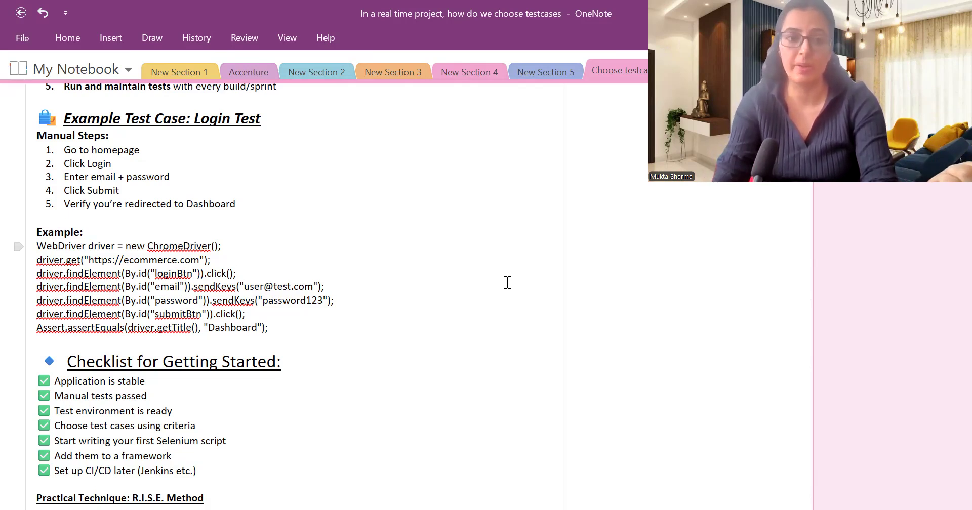
# Scroll down until the R.I.S.E. Method 0–1 scoring table is fully visible.
pyautogui.scroll(-3)
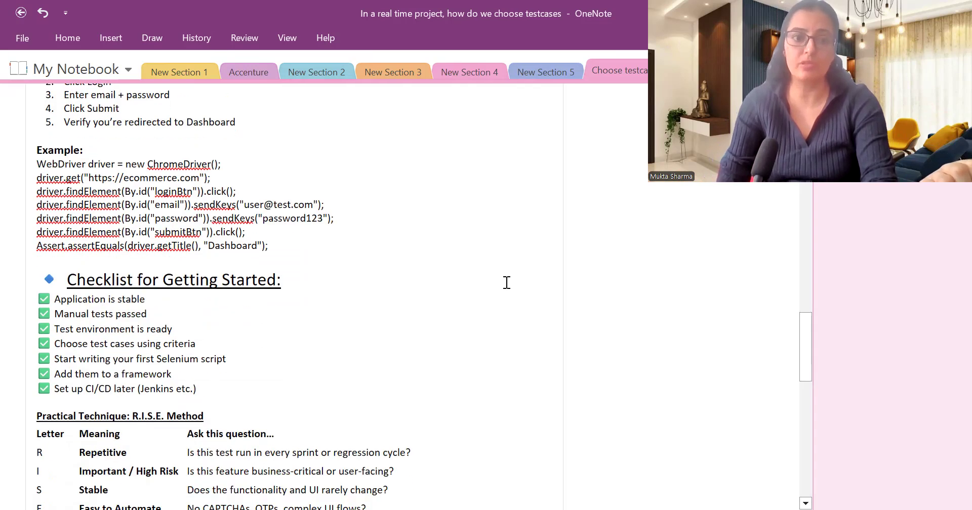
pyautogui.scroll(-3)
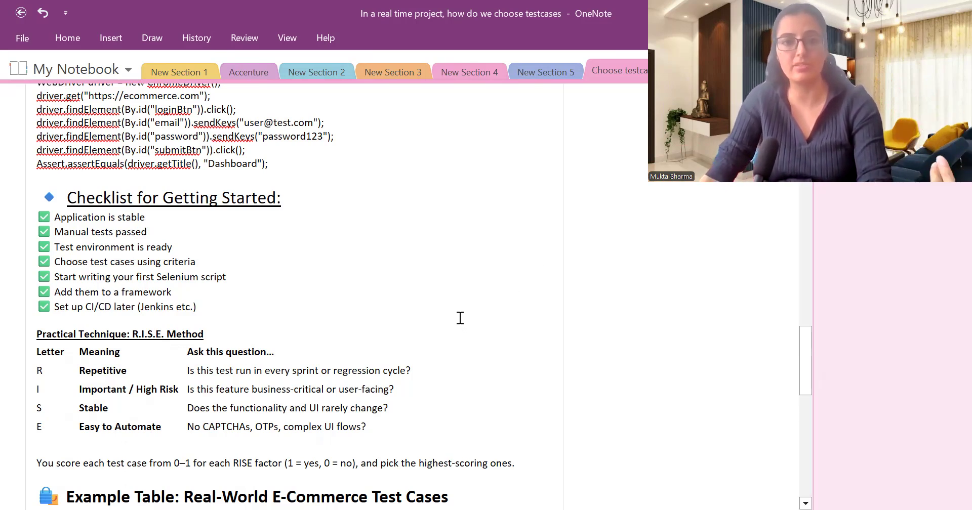
# Scroll down to the real-world e-commerce table's seven scored test cases, login to CAPTCHA form.
pyautogui.scroll(-3)
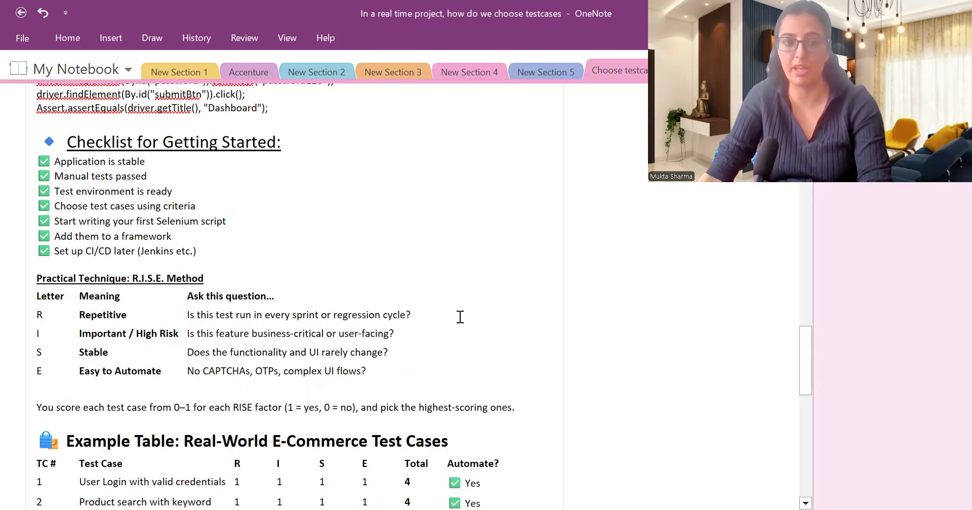
pyautogui.scroll(-3)
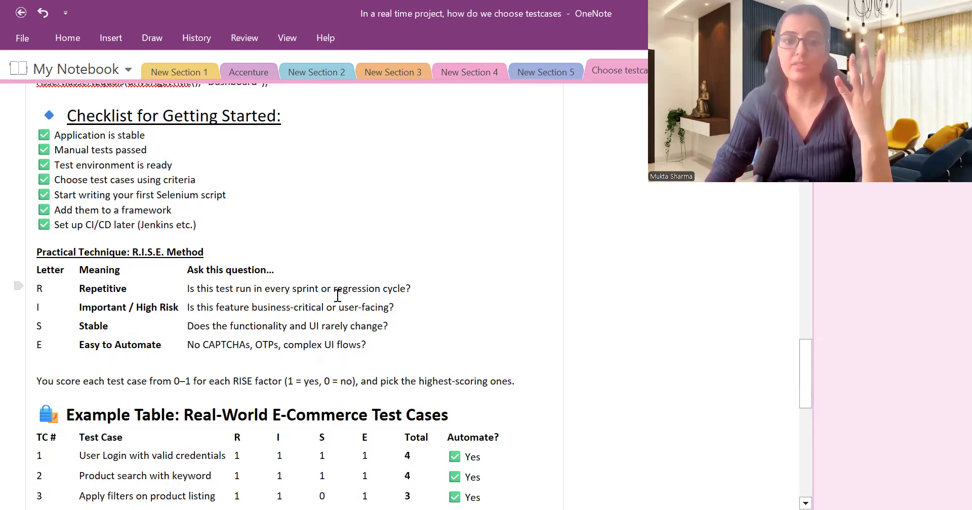
pyautogui.scroll(-3)
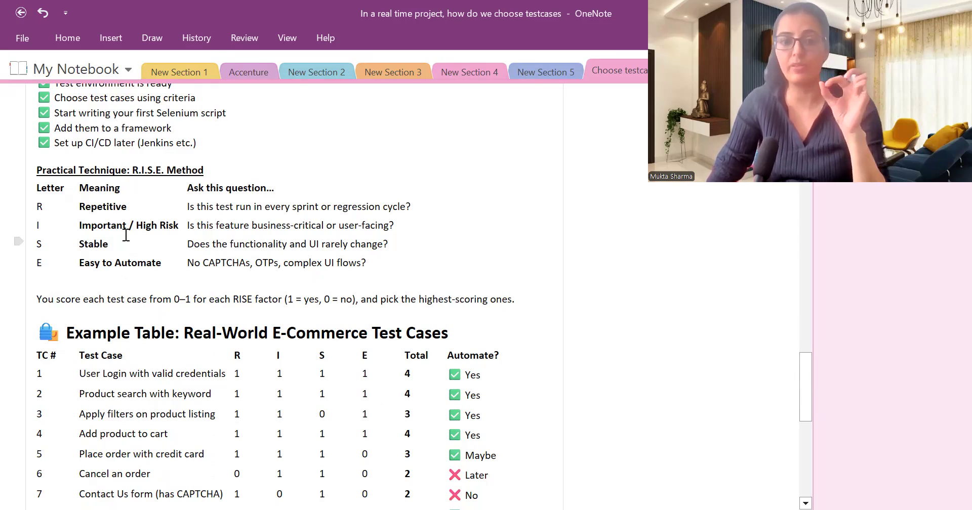
# Scroll down to show example table rows through row 11, Apply coupon during checkout.
pyautogui.scroll(-3)
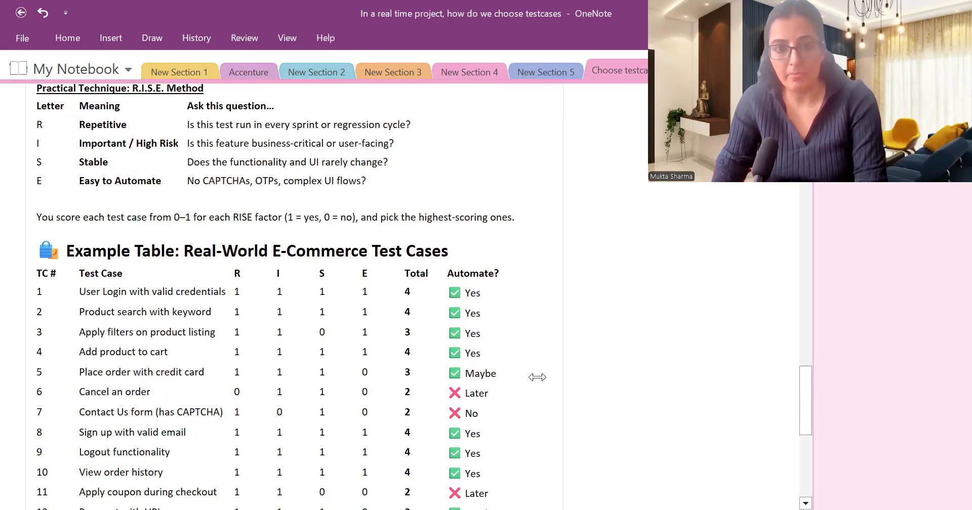
pyautogui.moveTo(541, 366)
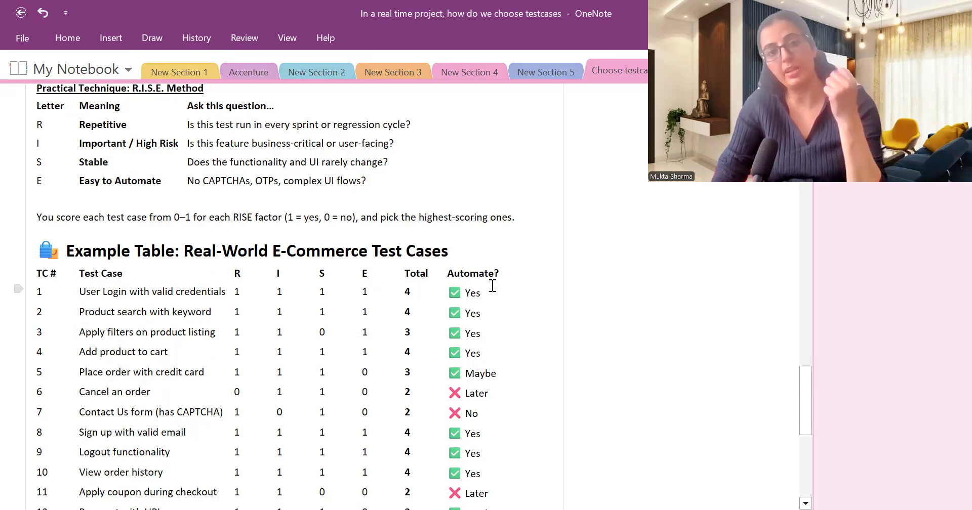
pyautogui.scroll(-3)
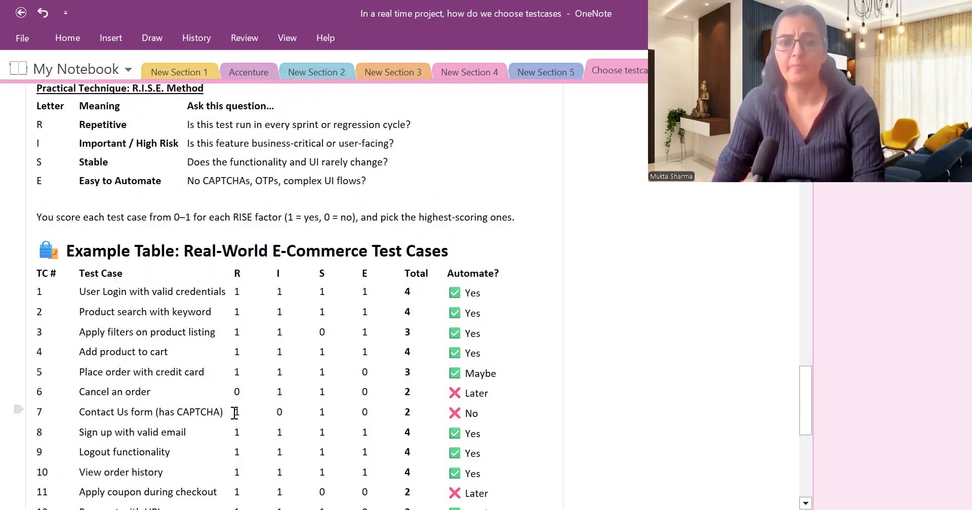
pyautogui.moveTo(296, 412)
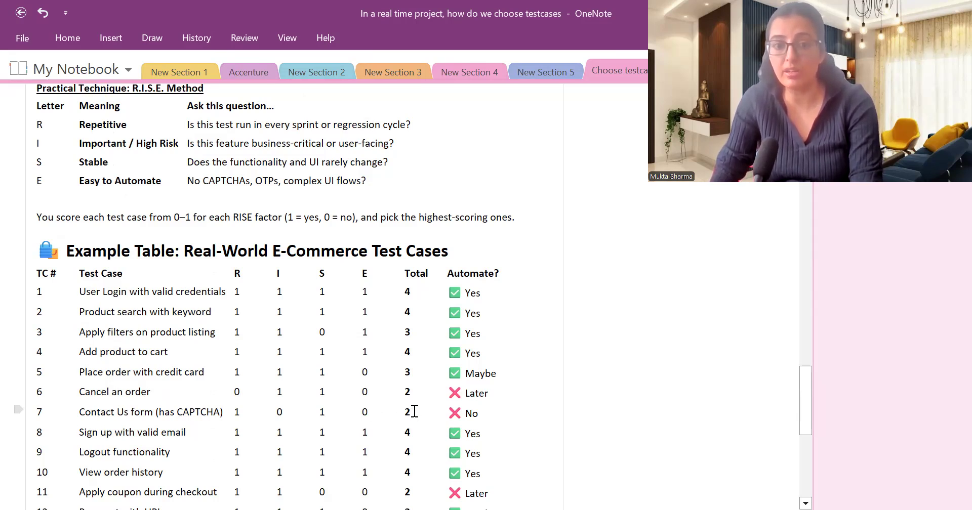
pyautogui.moveTo(487, 413)
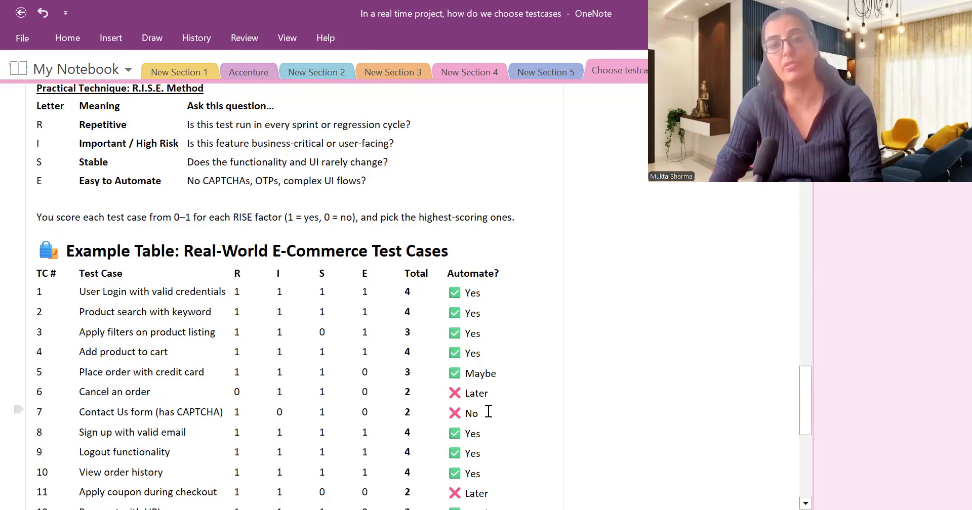
pyautogui.moveTo(487, 406)
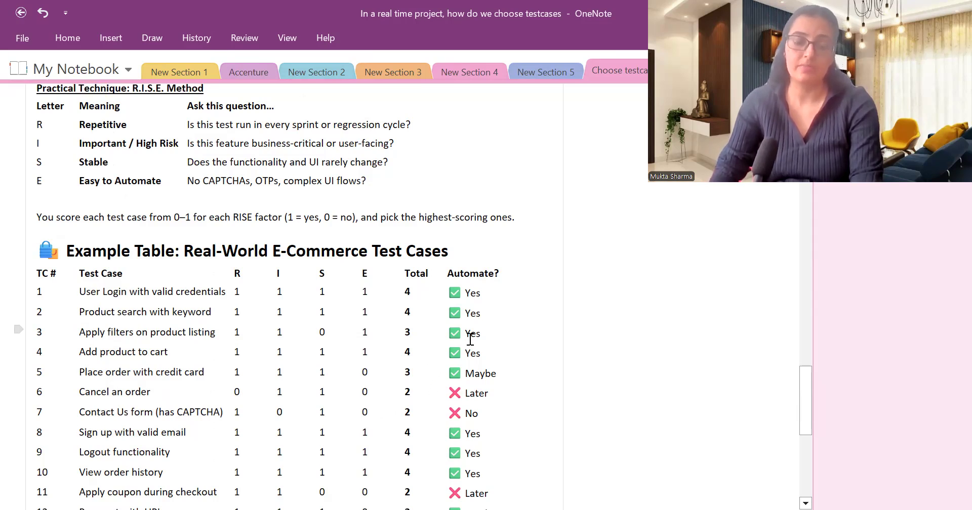
# Scroll down to the Final Top 10 Test Cases list and the start of How to Apply This.
pyautogui.scroll(-3)
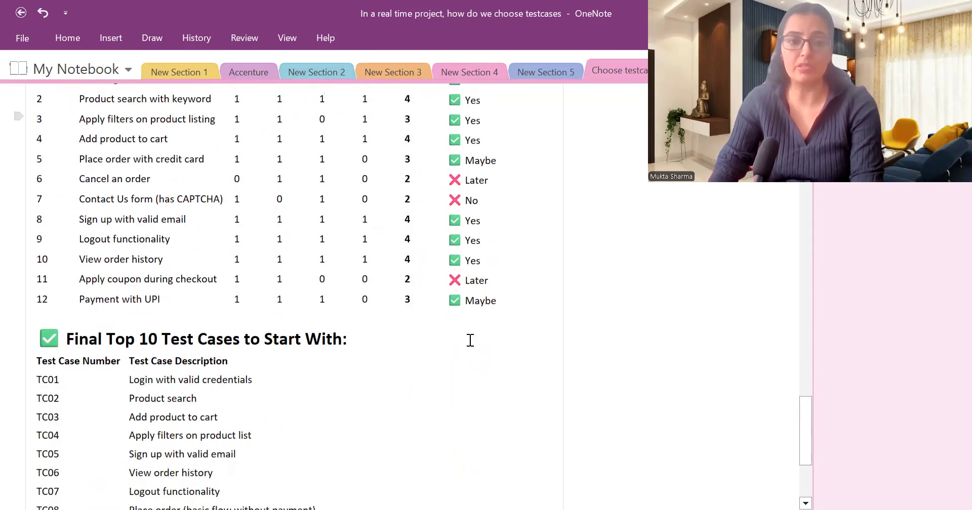
pyautogui.scroll(-3)
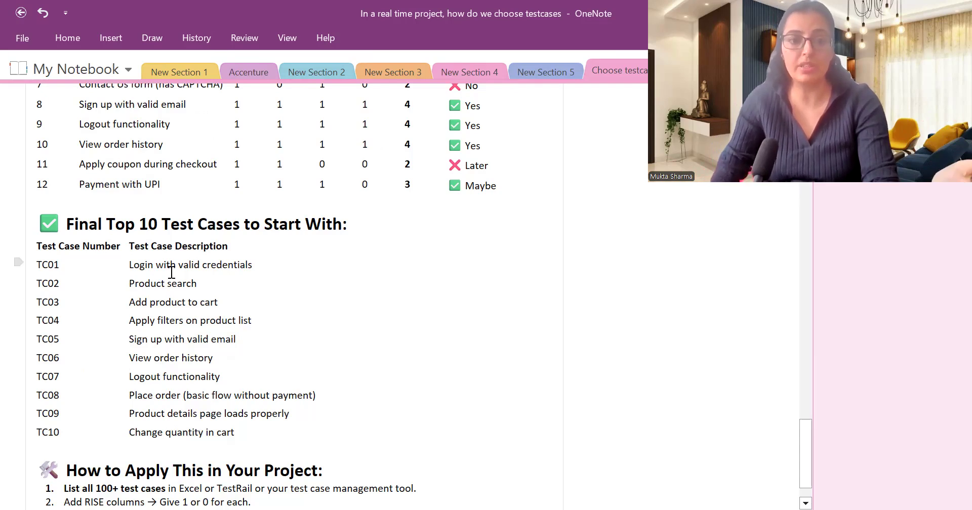
pyautogui.moveTo(226, 301)
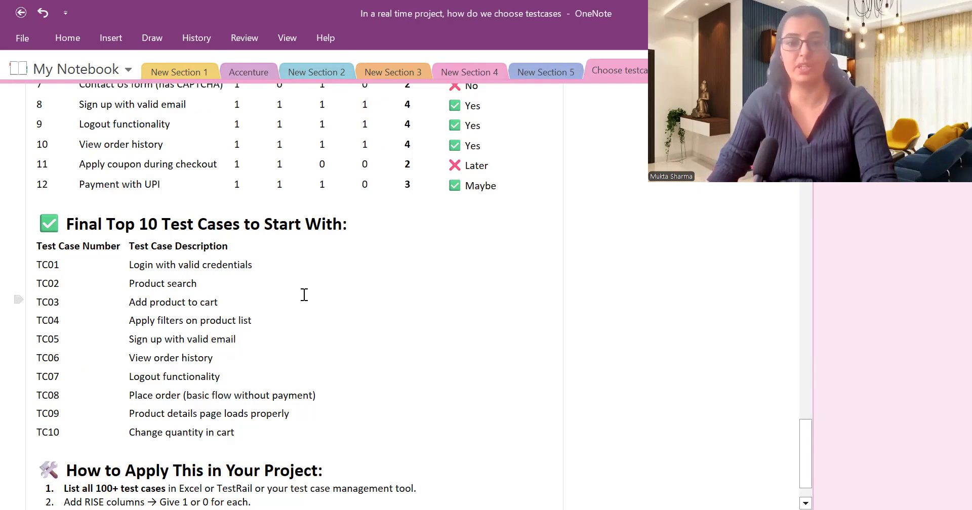
pyautogui.scroll(-3)
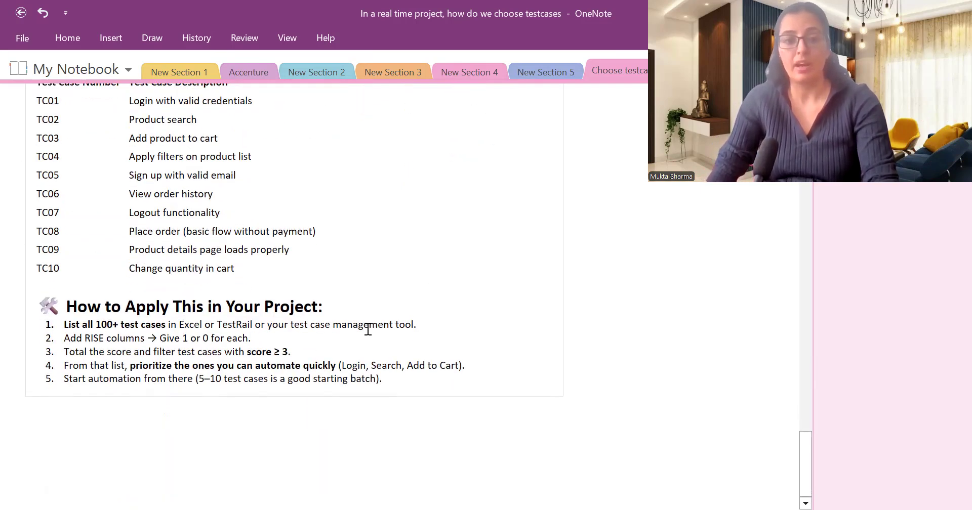
# Scroll to the page end showing the full five-step How to Apply This guide below TC05–TC10.
pyautogui.scroll(-3)
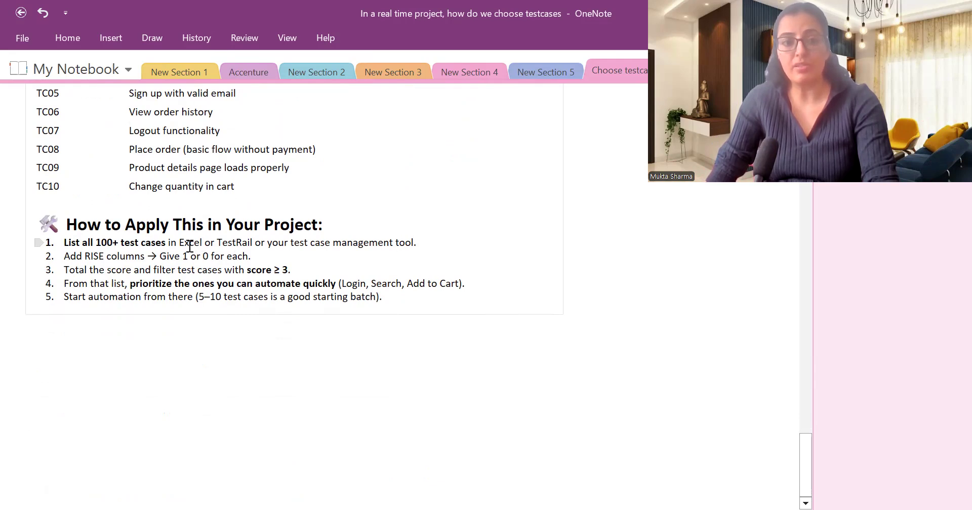
pyautogui.moveTo(341, 249)
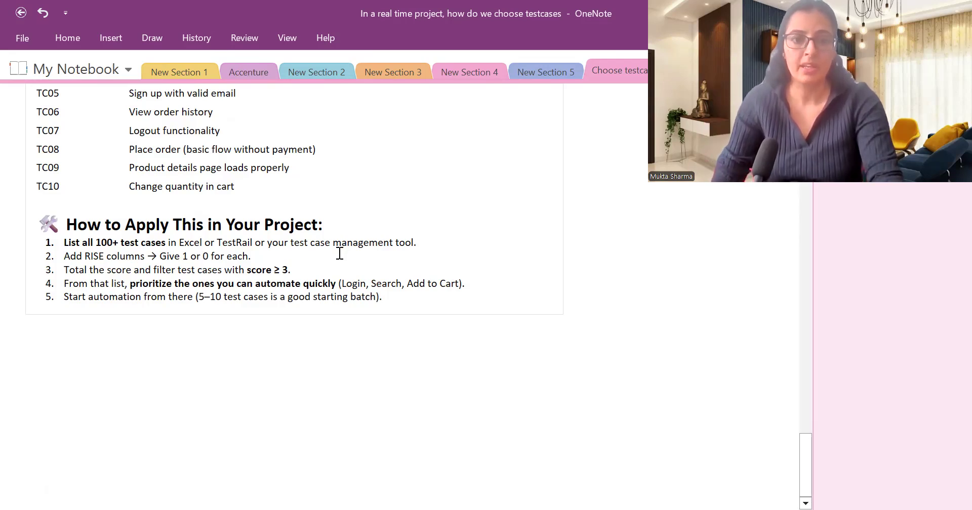
# Scroll back up to the title question, opening criteria bullets and Step 1's conditions.
pyautogui.scroll(3)
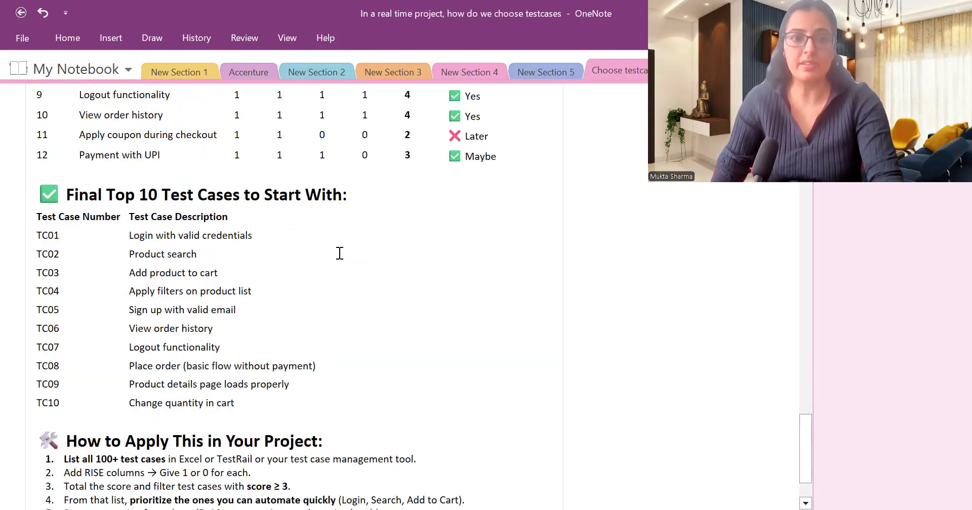
pyautogui.scroll(-3)
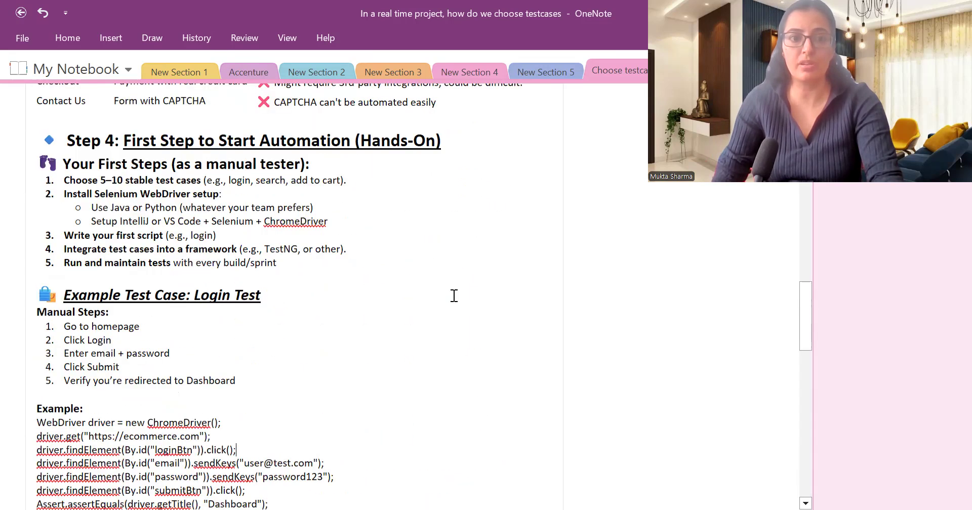
pyautogui.scroll(3)
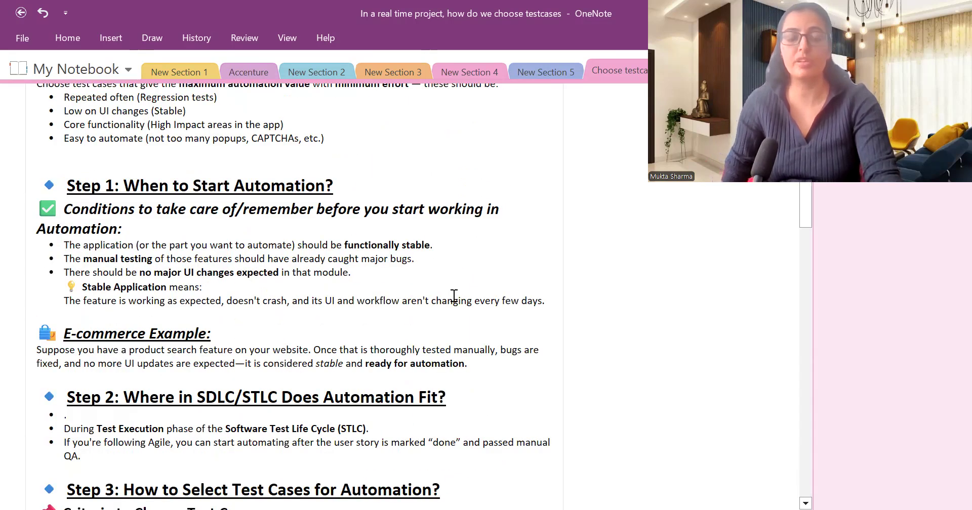
pyautogui.scroll(3)
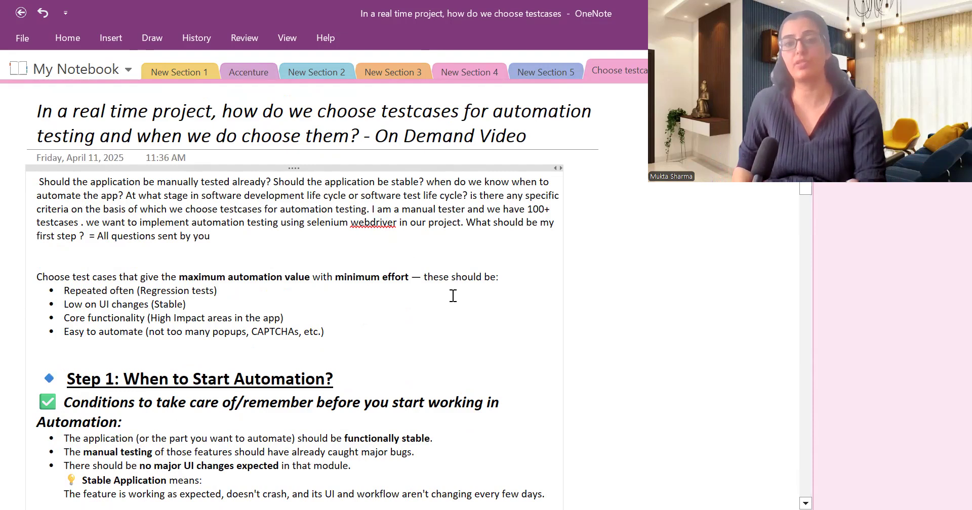